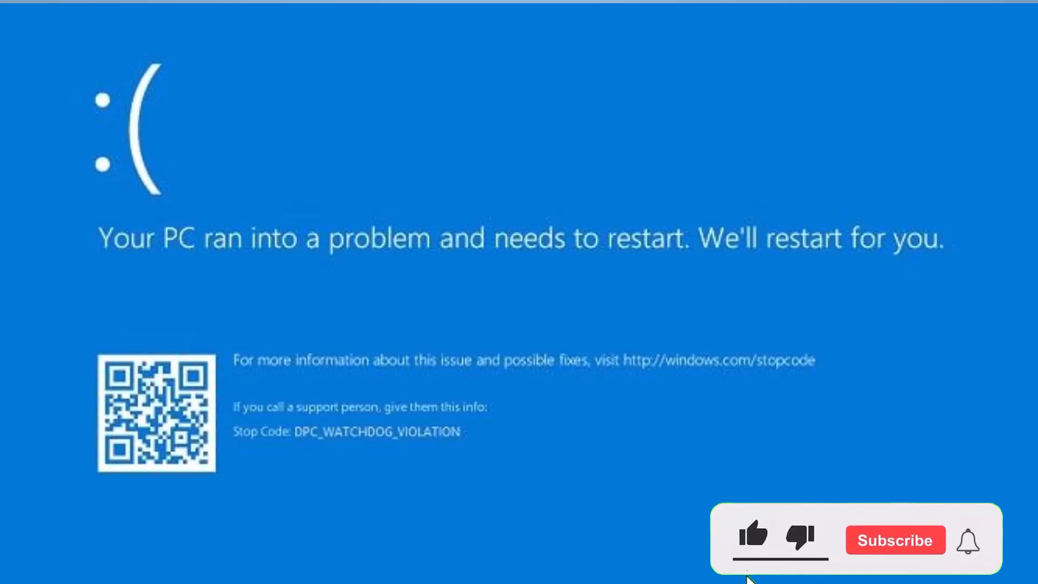
Launch Device Manager from the Start button's quick link menu
{"action": "left_click", "coordinate": [753, 537]}
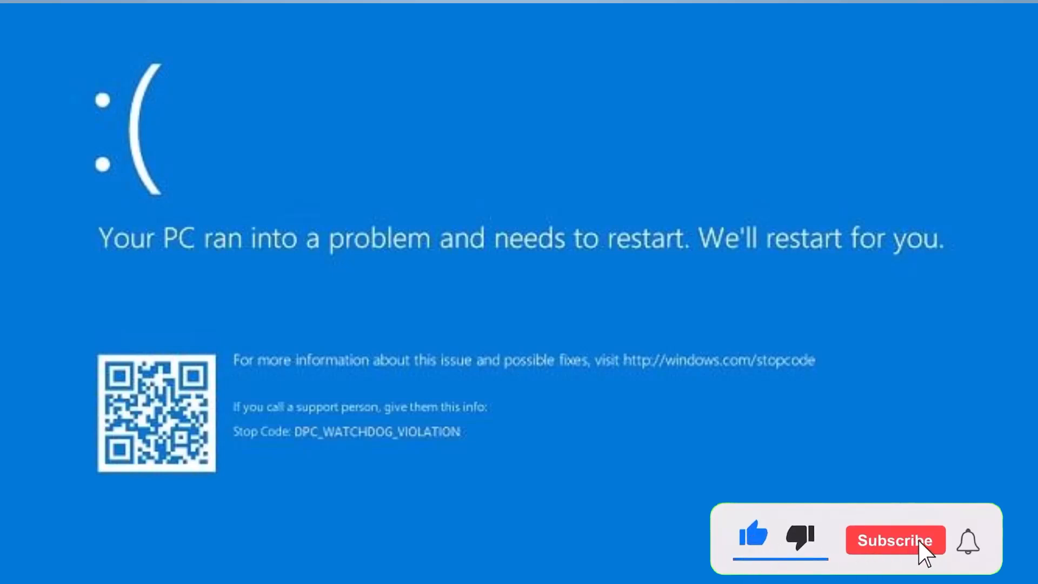
{"action": "left_click", "coordinate": [895, 541]}
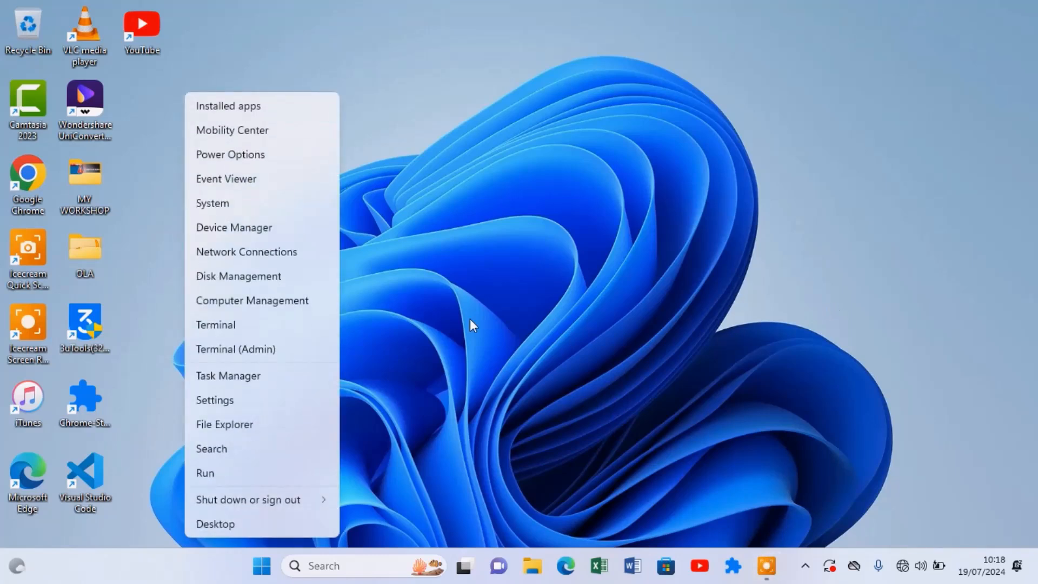
{"action": "mouse_move", "coordinate": [278, 227]}
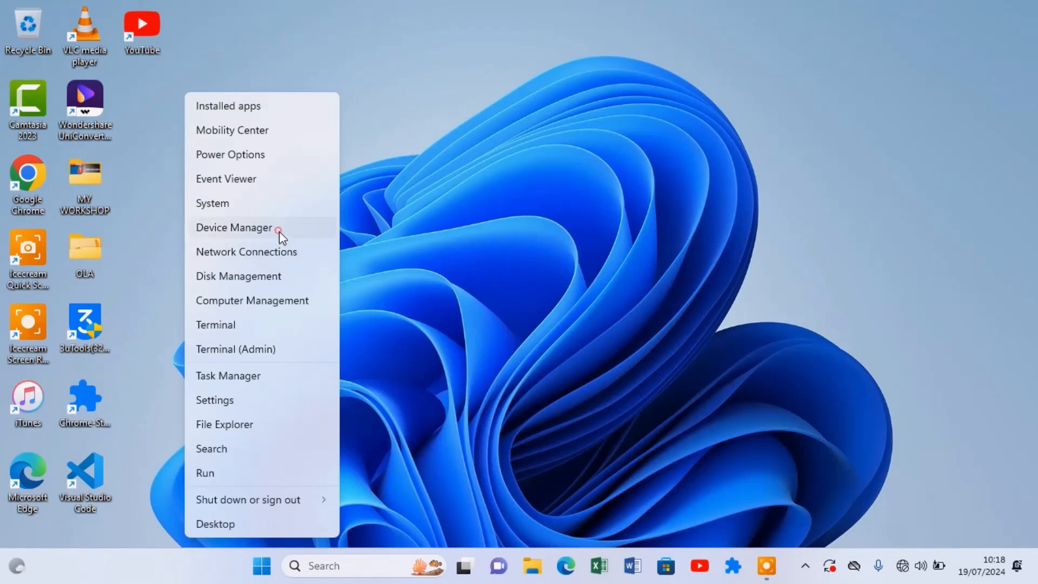
{"action": "left_click", "coordinate": [234, 227]}
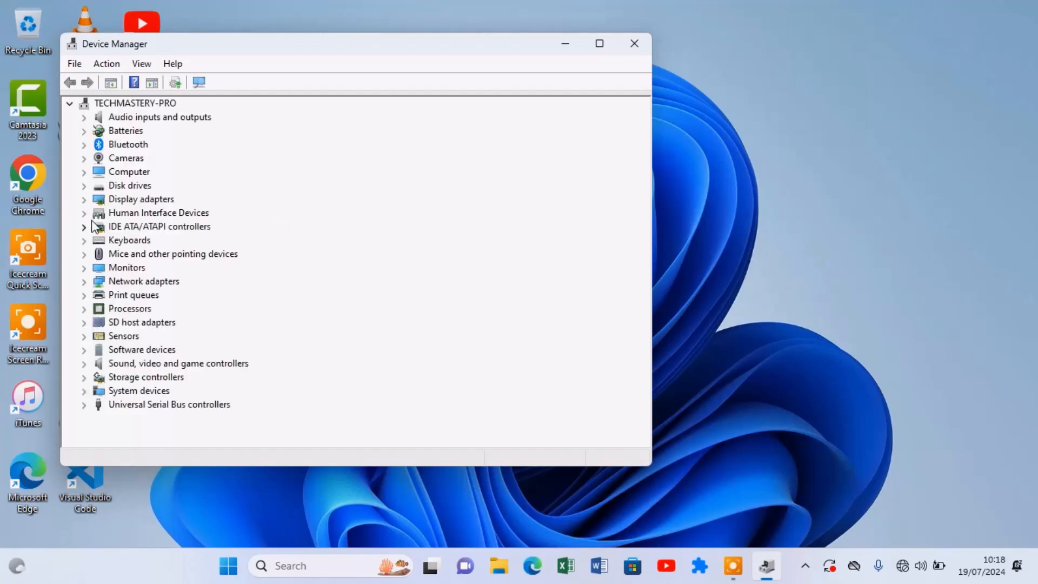
Expand IDE ATA/ATAPI controllers and start Update Driver from the Standard SATA AHCI Controller's properties
{"action": "left_click", "coordinate": [85, 226]}
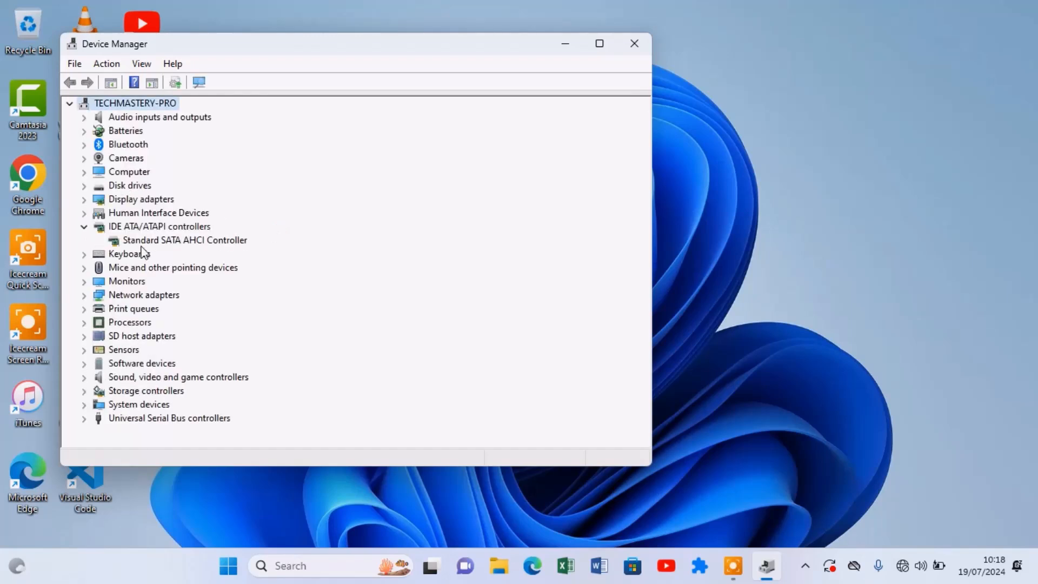
{"action": "right_click", "coordinate": [185, 240]}
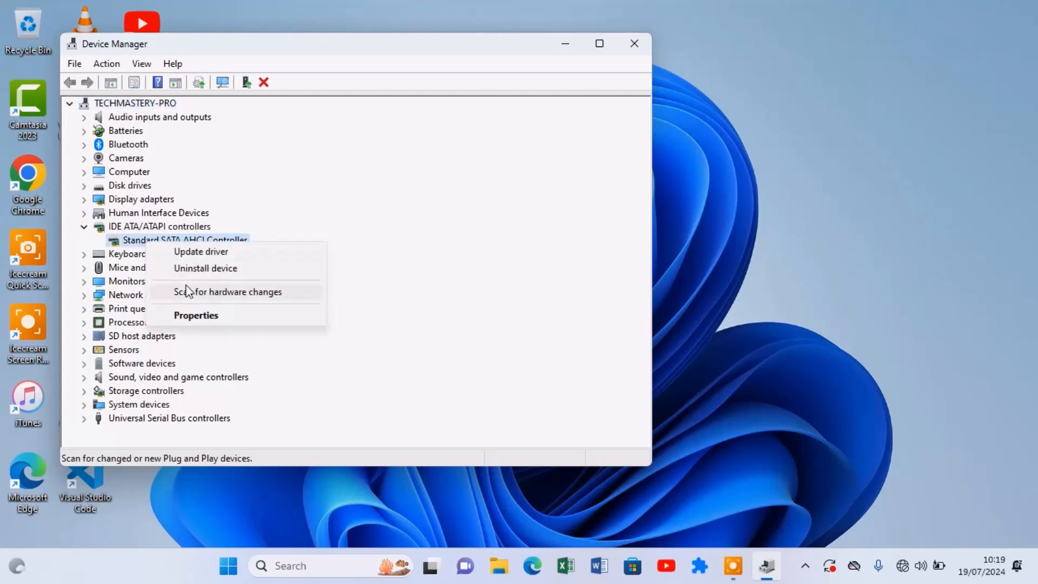
{"action": "left_click", "coordinate": [195, 315]}
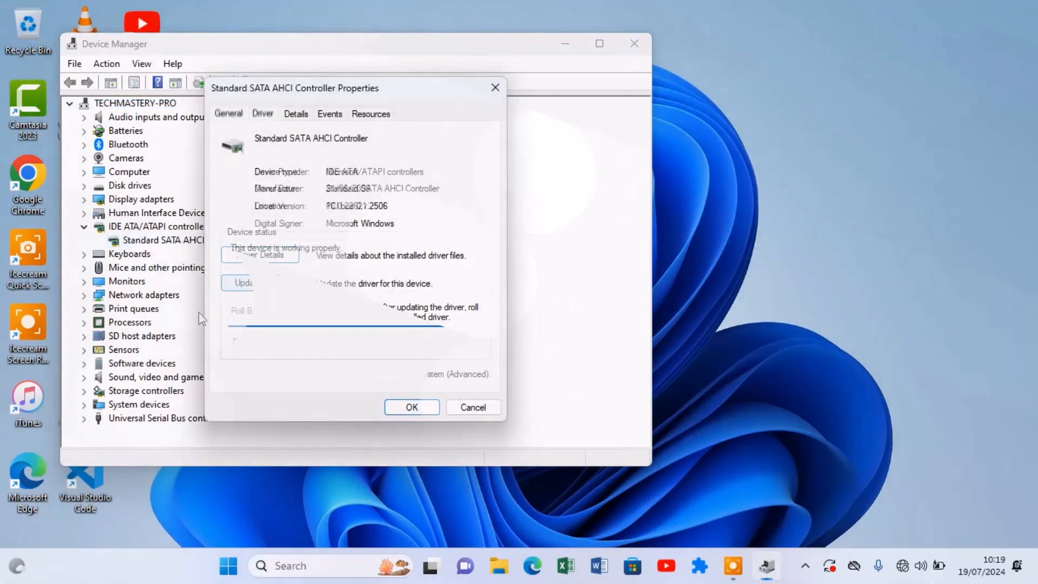
{"action": "left_click", "coordinate": [249, 282]}
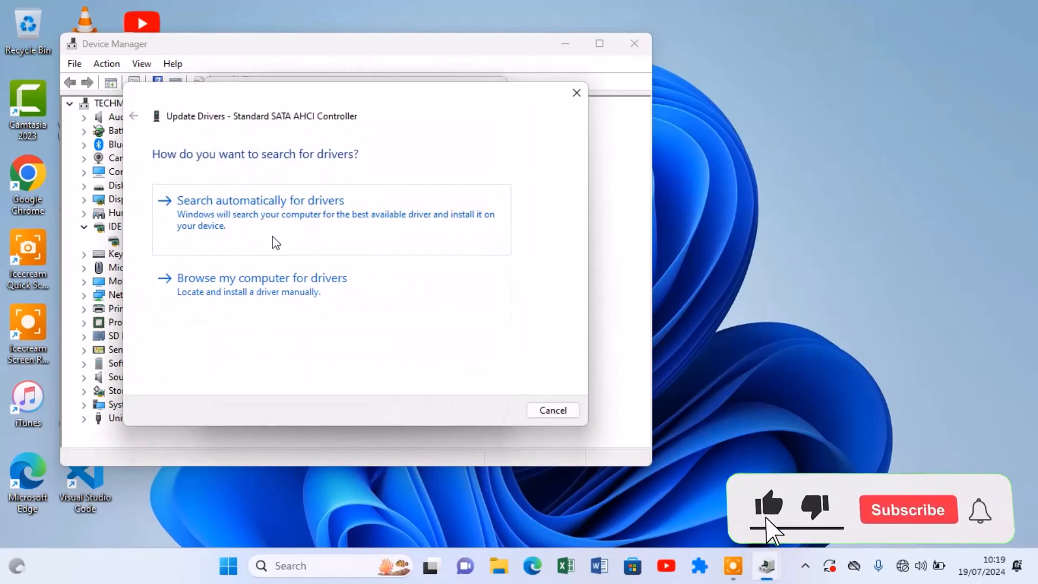
Browse this computer for drivers and get the 'best driver already installed' result
{"action": "left_click", "coordinate": [907, 509]}
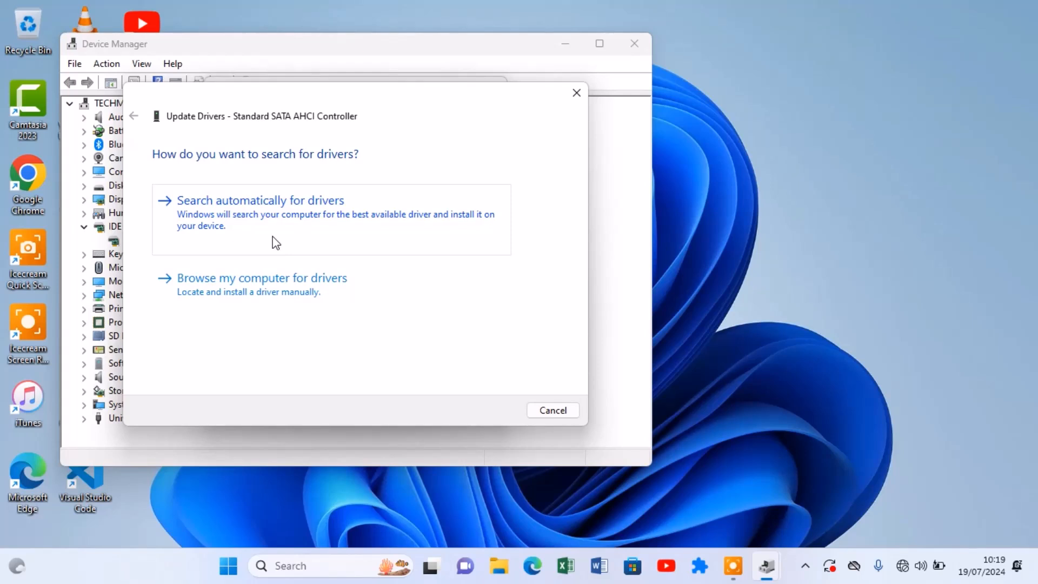
{"action": "left_click", "coordinate": [260, 278]}
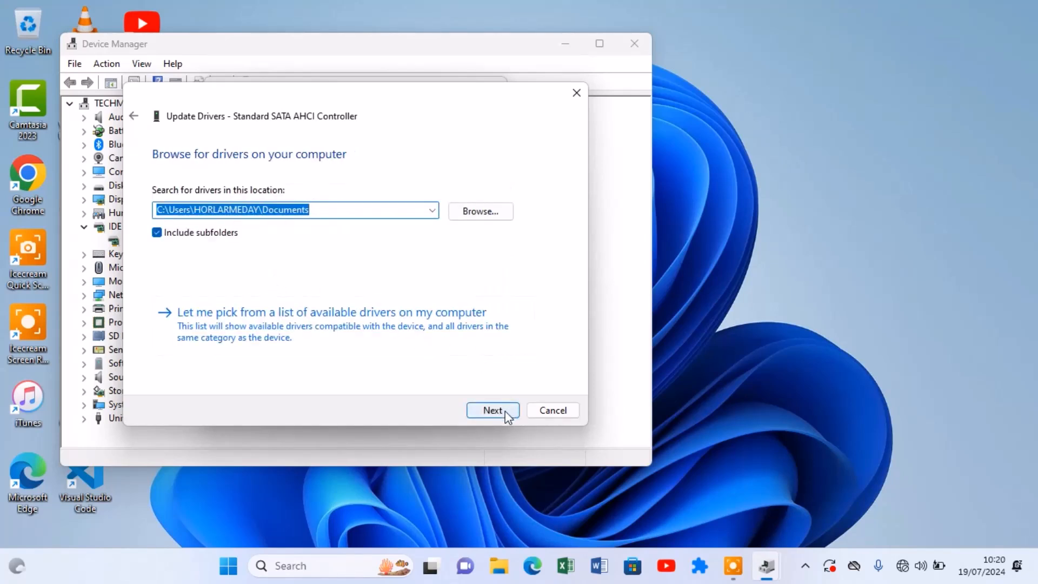
{"action": "left_click", "coordinate": [493, 410]}
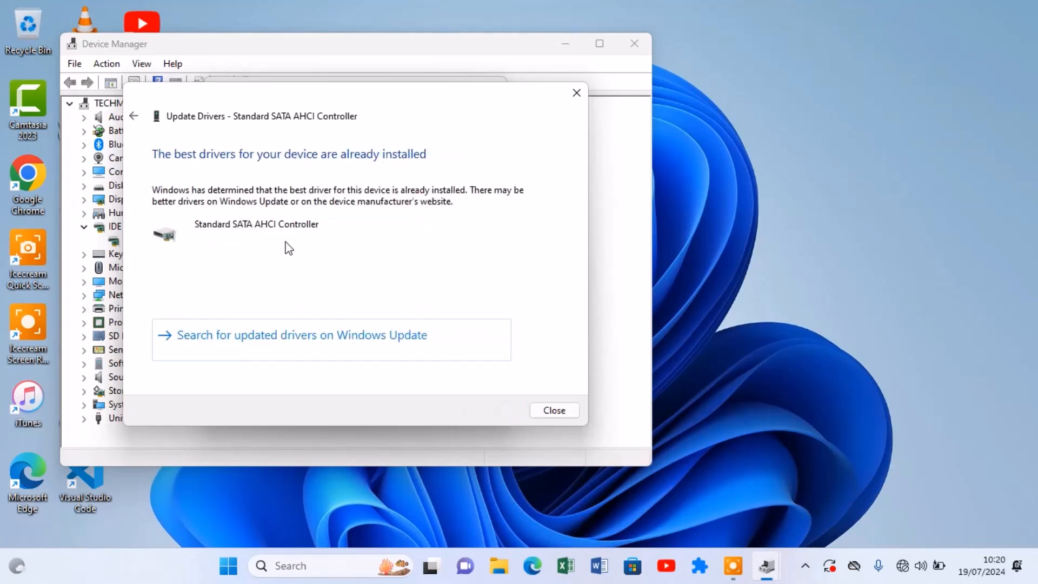
{"action": "mouse_move", "coordinate": [293, 228]}
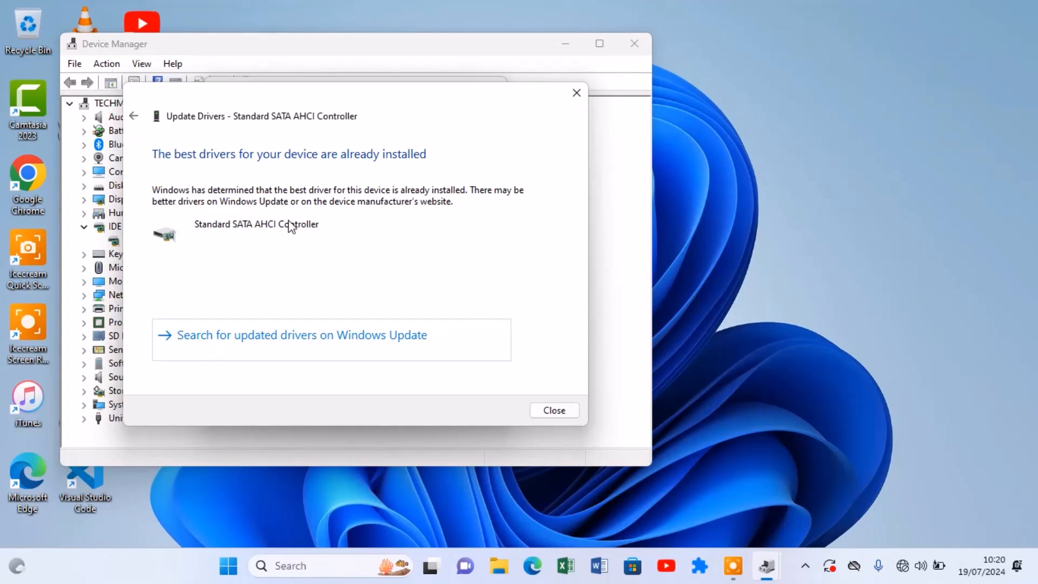
{"action": "mouse_move", "coordinate": [311, 241]}
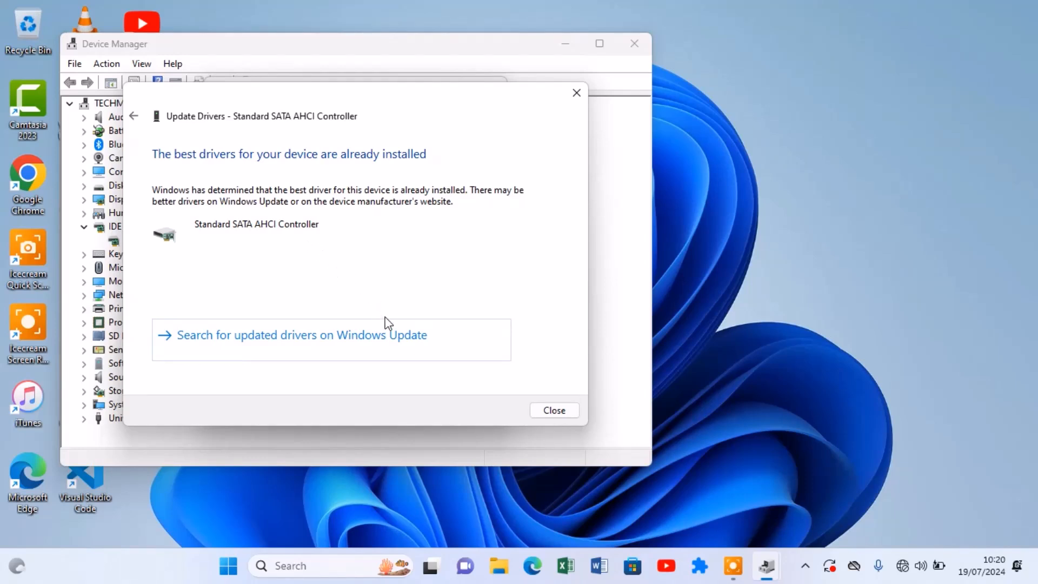
{"action": "mouse_move", "coordinate": [553, 409]}
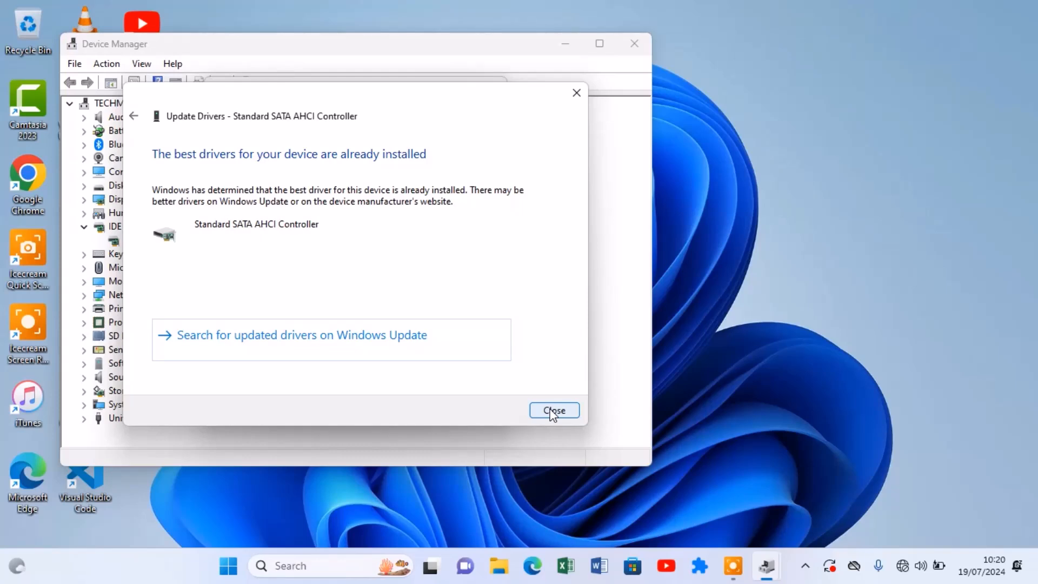
Dismiss the update result, close the controller's properties and close Device Manager
{"action": "left_click", "coordinate": [553, 410]}
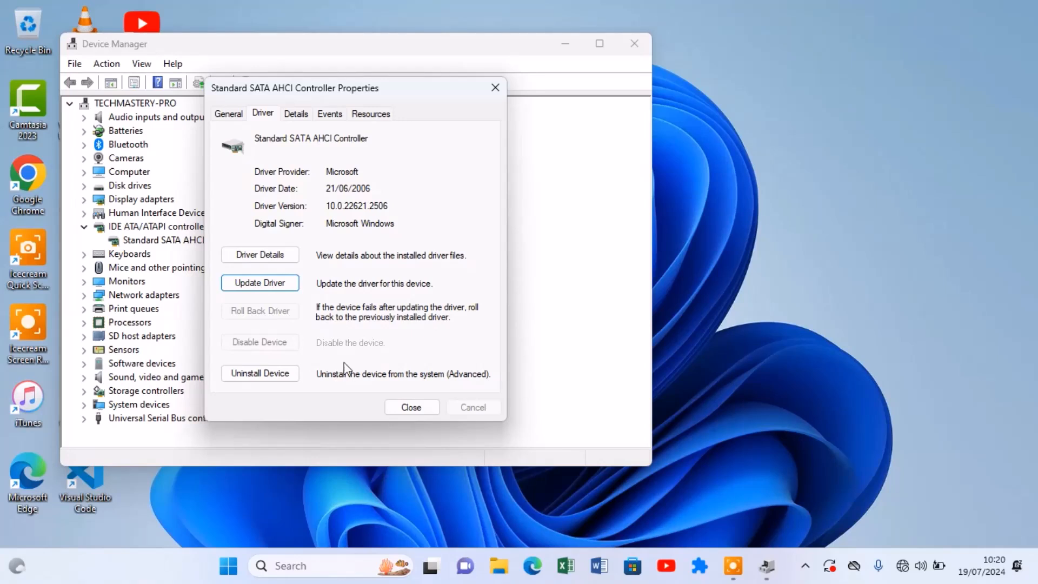
{"action": "left_click", "coordinate": [410, 407]}
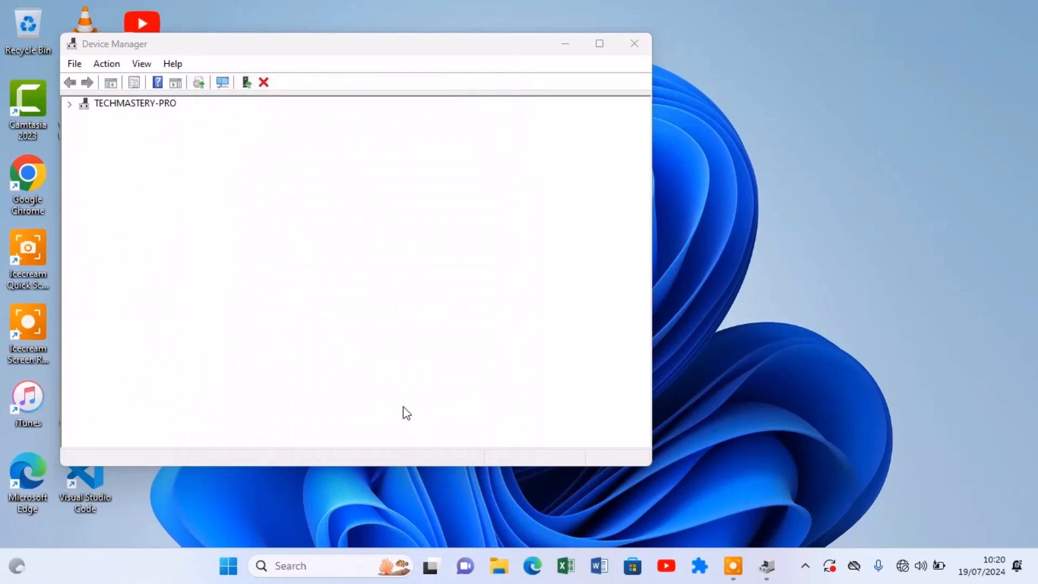
{"action": "left_click", "coordinate": [69, 103]}
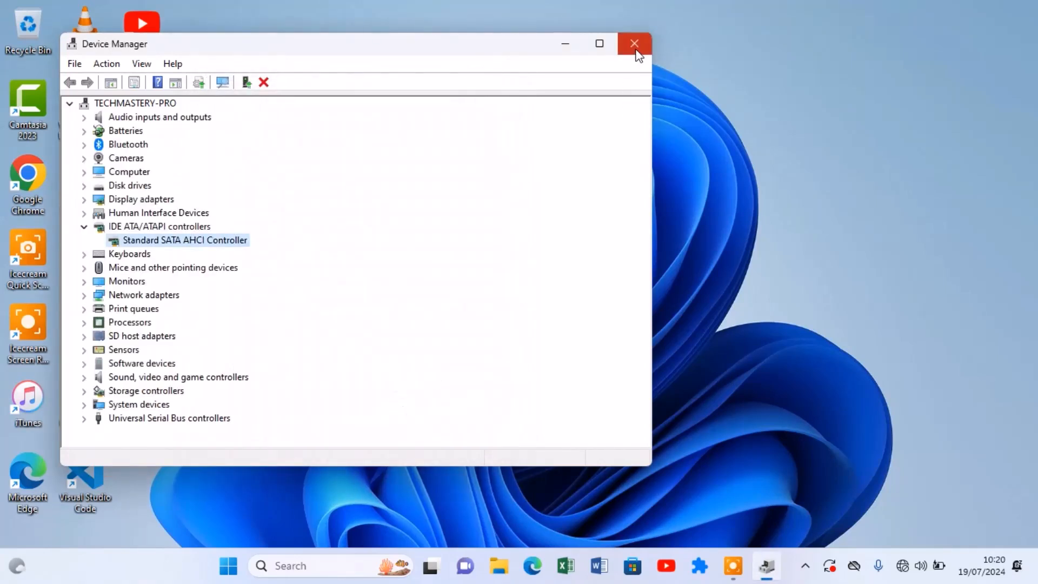
{"action": "left_click", "coordinate": [634, 43]}
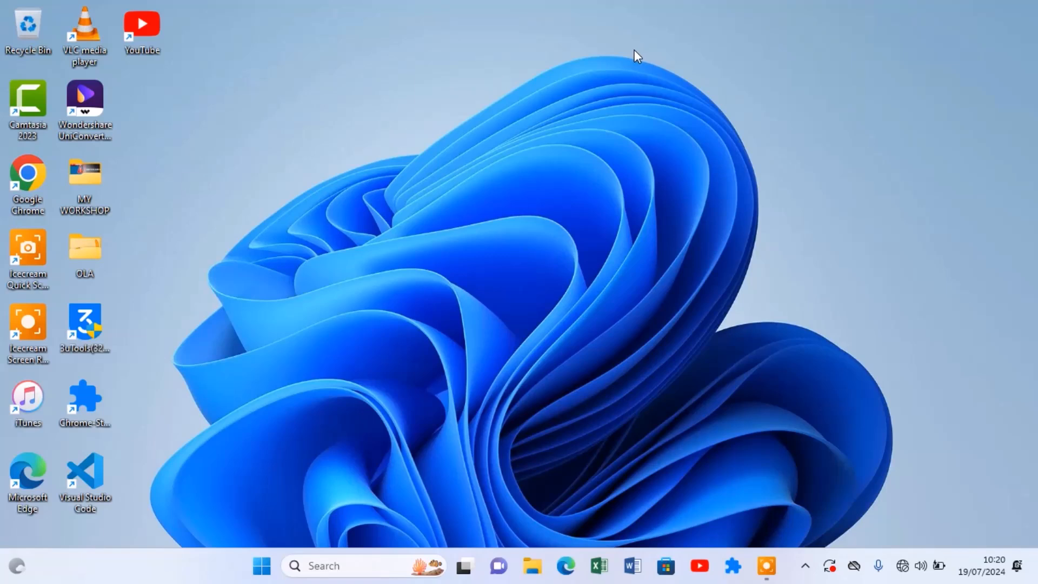
Relaunch Device Manager from the Start button's quick link menu
{"action": "right_click", "coordinate": [261, 565]}
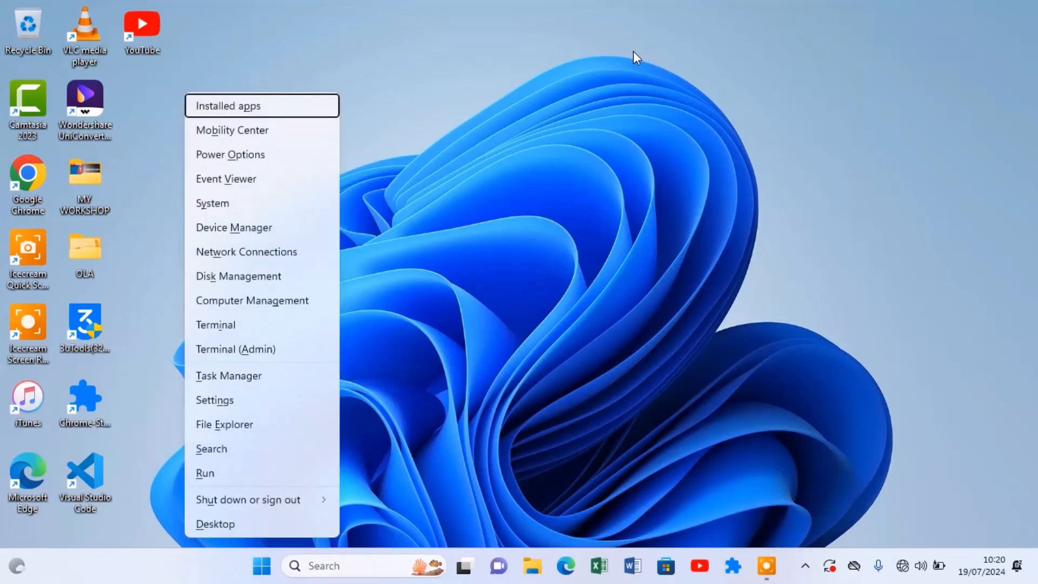
{"action": "left_click", "coordinate": [234, 227]}
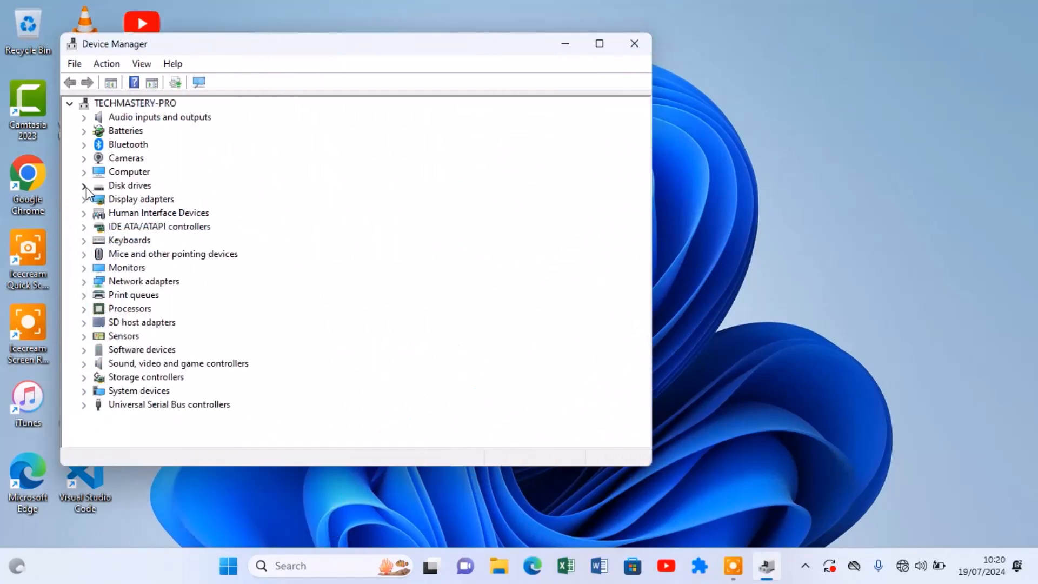
Expand Disk drives and bring up the action menu for GOLDEN MEMORY-256GB
{"action": "left_click", "coordinate": [83, 185]}
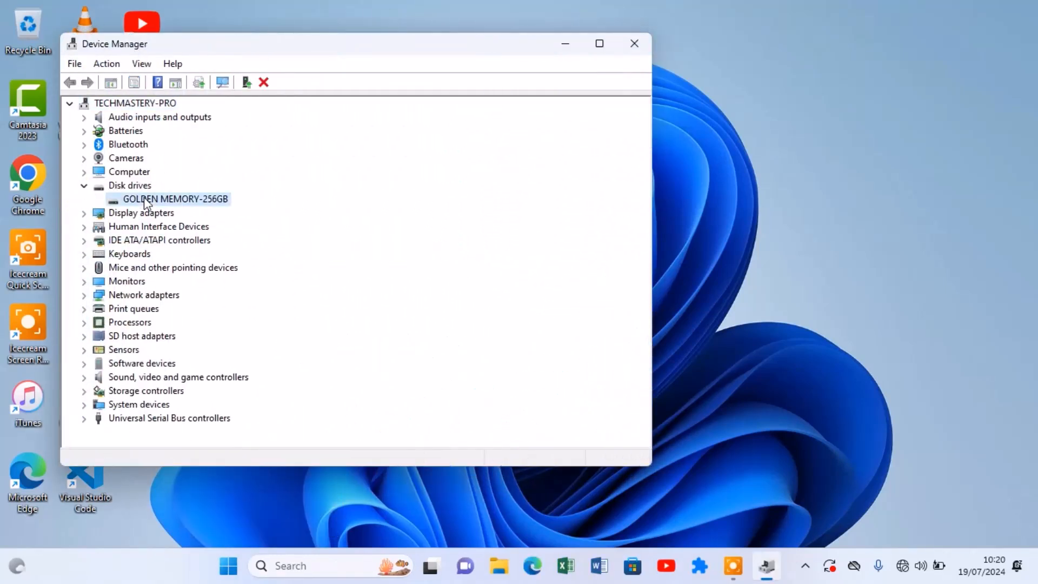
{"action": "right_click", "coordinate": [175, 199]}
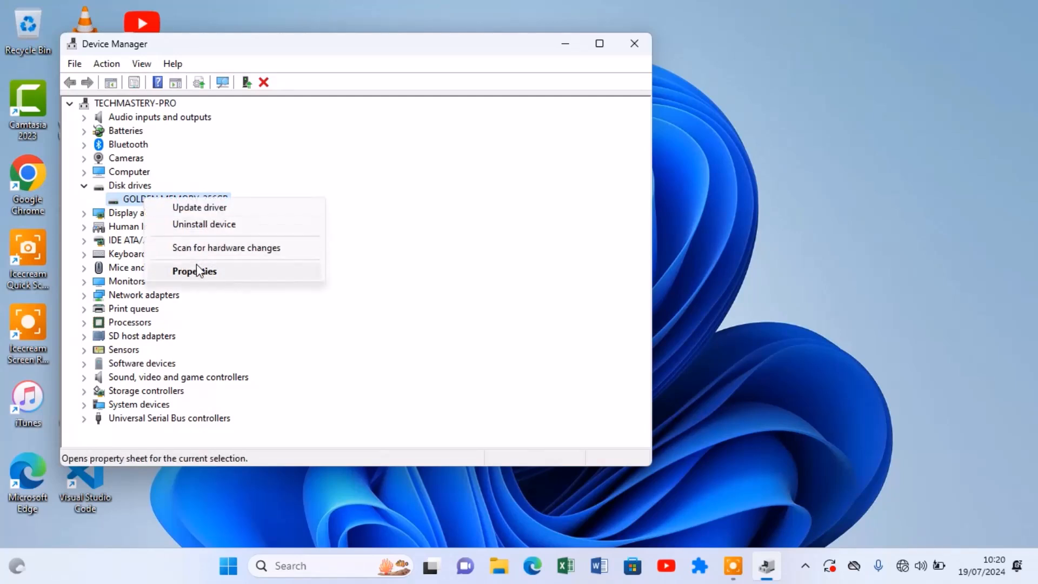
{"action": "mouse_move", "coordinate": [199, 208]}
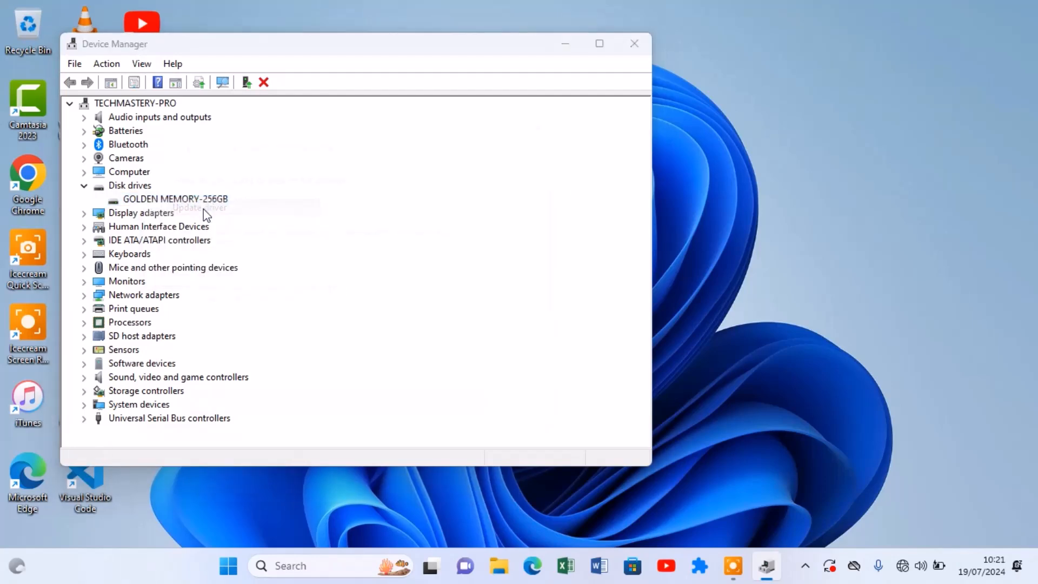
Search automatically for the drive's driver, dismiss the 'best driver installed' result and close Device Manager
{"action": "left_click", "coordinate": [199, 206]}
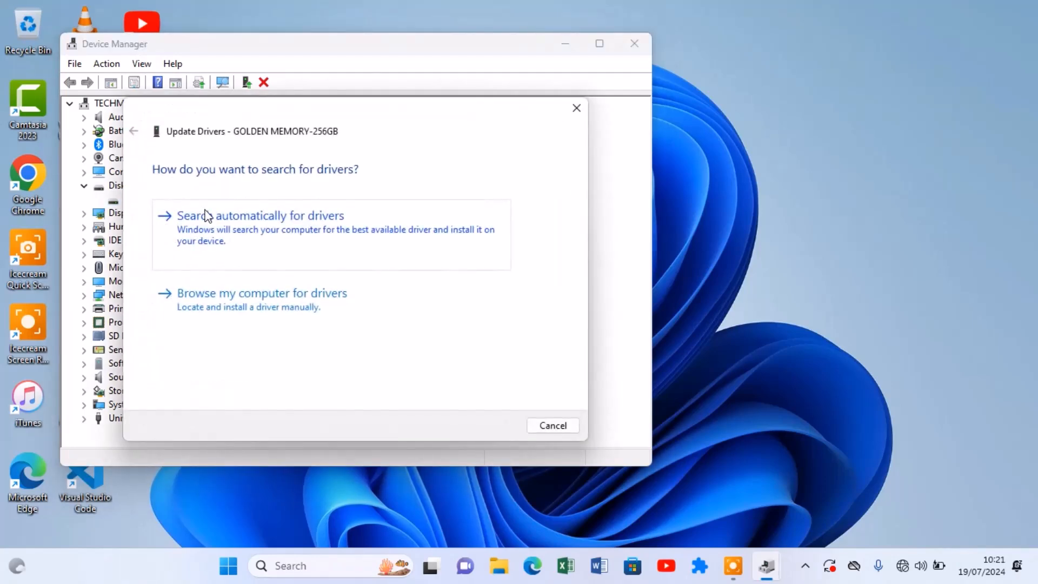
{"action": "left_click", "coordinate": [261, 215]}
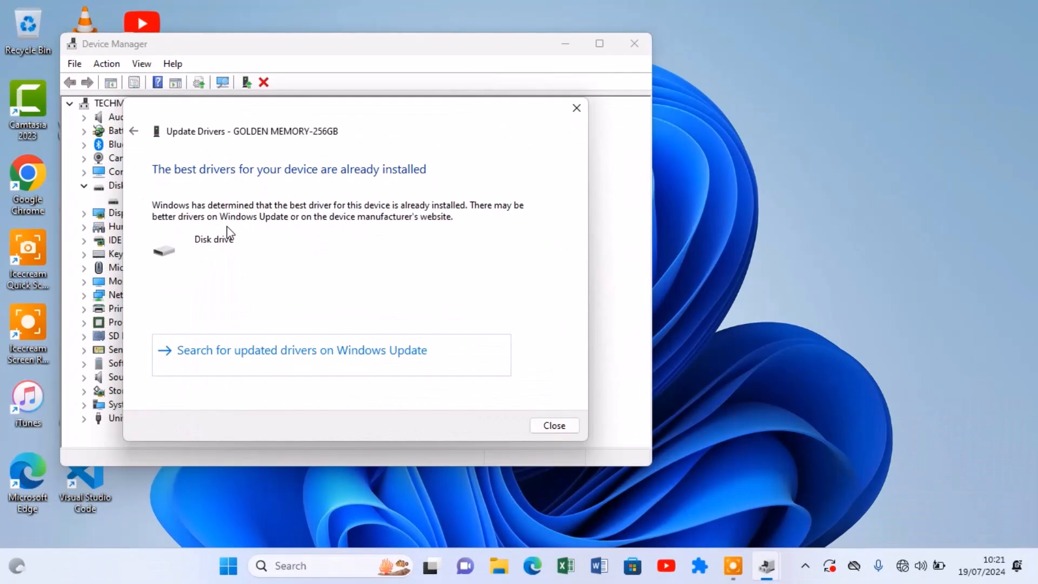
{"action": "mouse_move", "coordinate": [244, 250]}
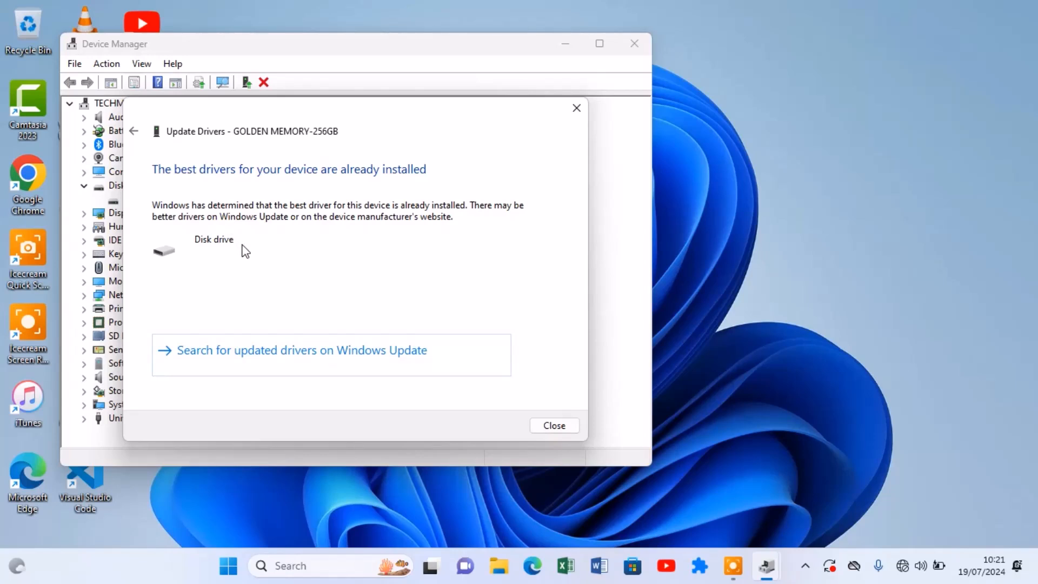
{"action": "mouse_move", "coordinate": [364, 306]}
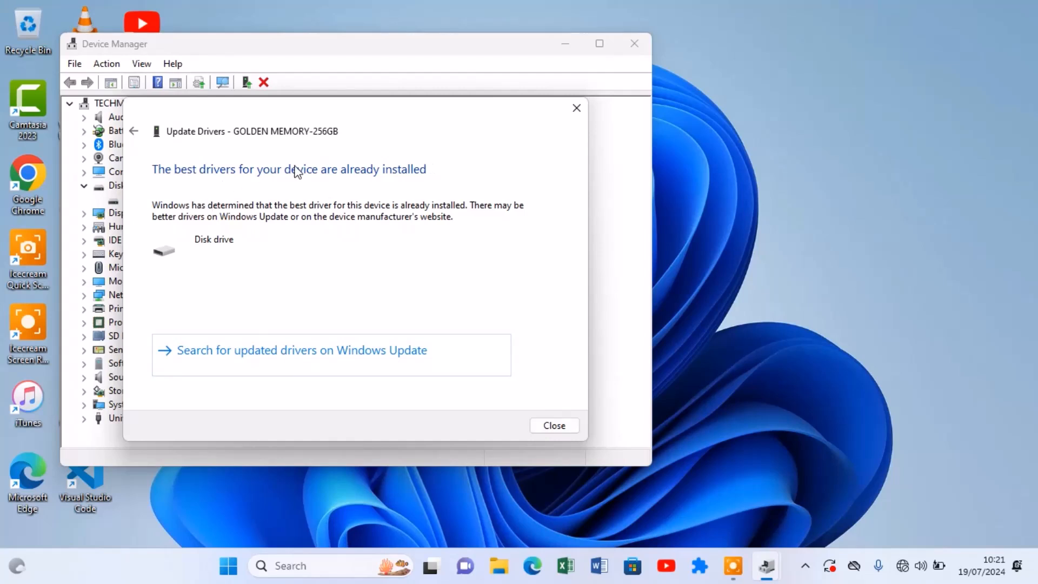
{"action": "mouse_move", "coordinate": [542, 411]}
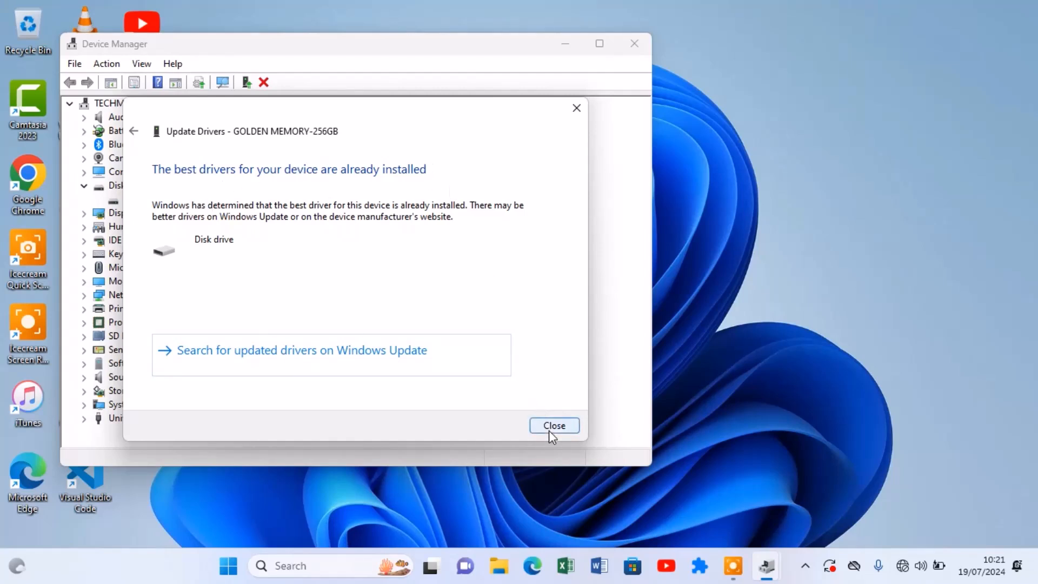
{"action": "left_click", "coordinate": [554, 425]}
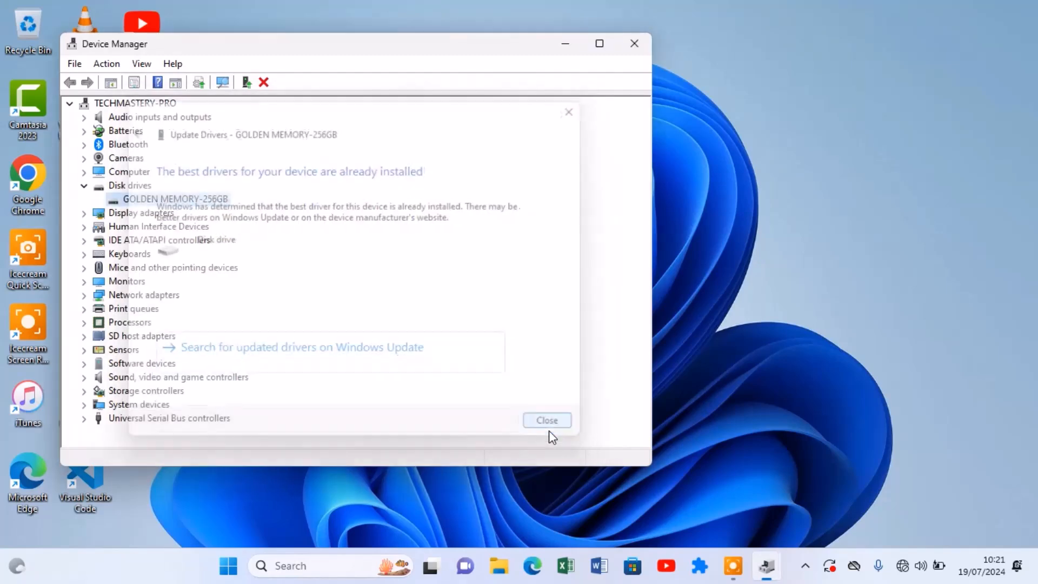
{"action": "left_click", "coordinate": [547, 419]}
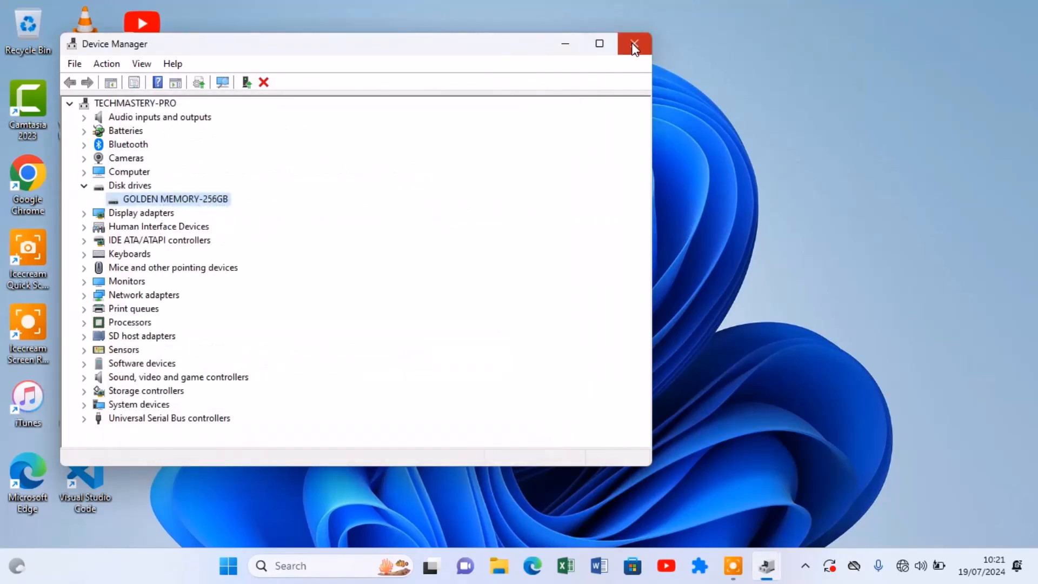
{"action": "left_click", "coordinate": [633, 43]}
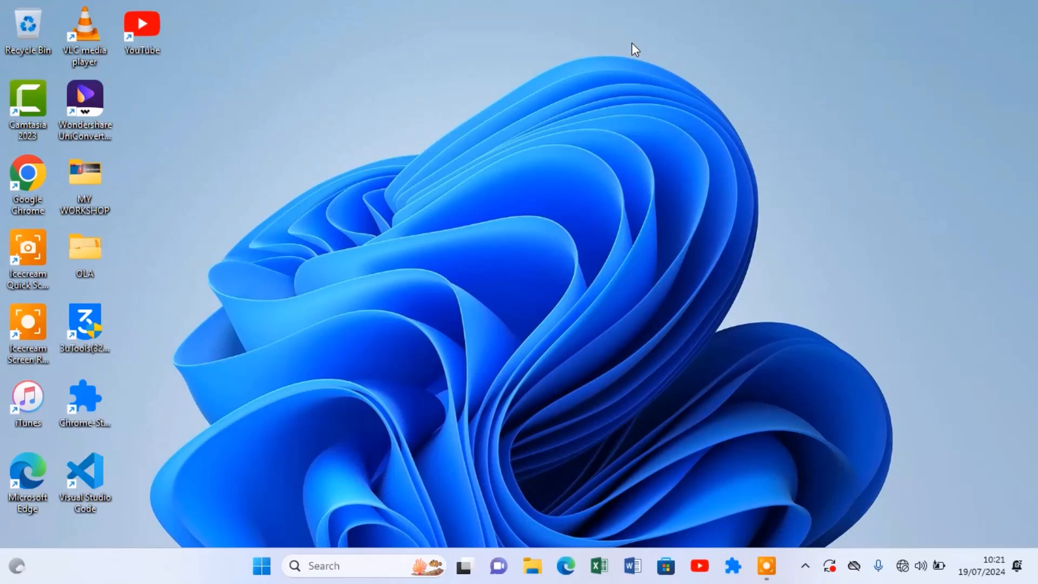